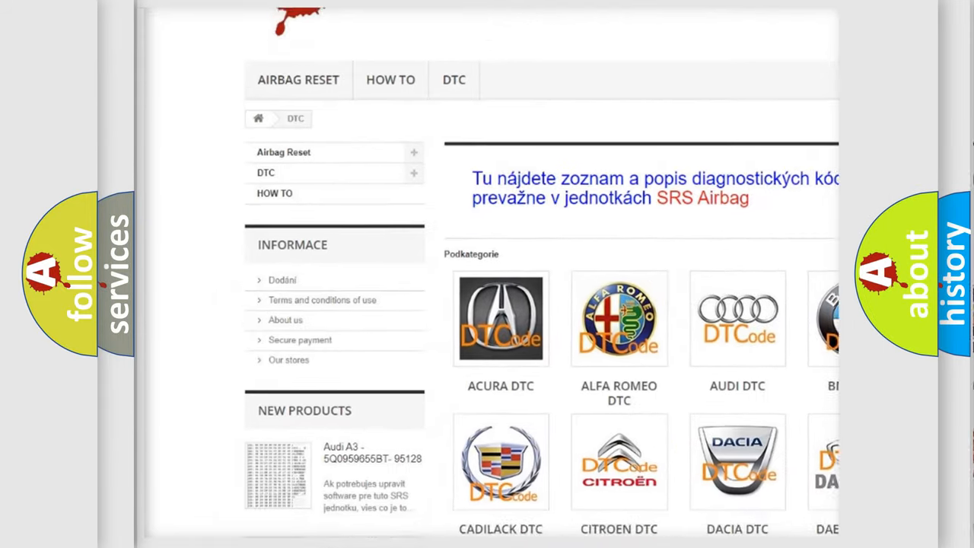
pyautogui.scroll(-3)
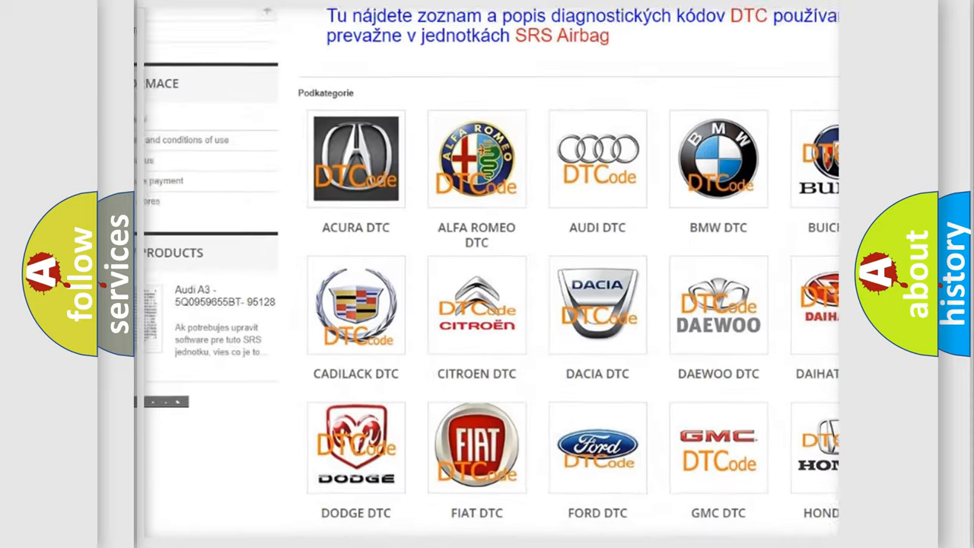
pyautogui.scroll(-3)
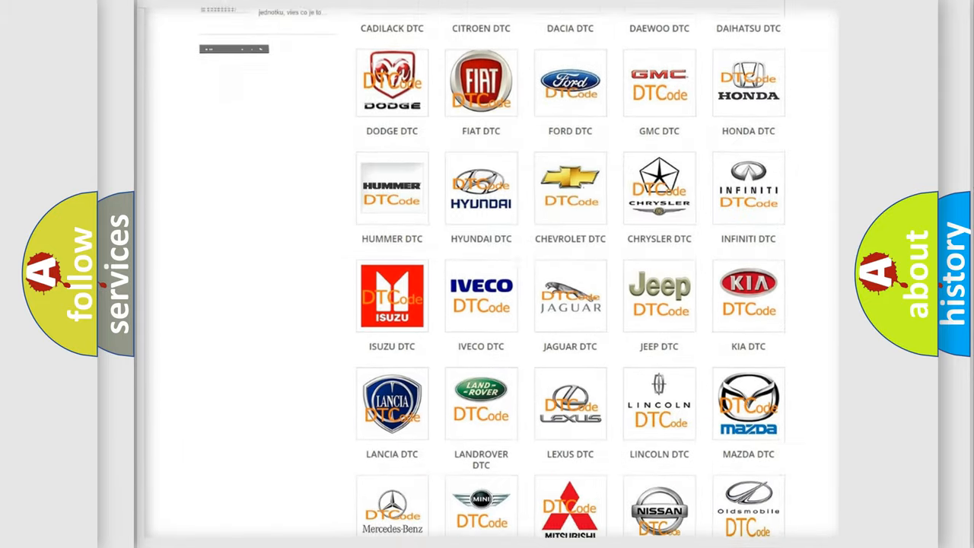
pyautogui.scroll(-3)
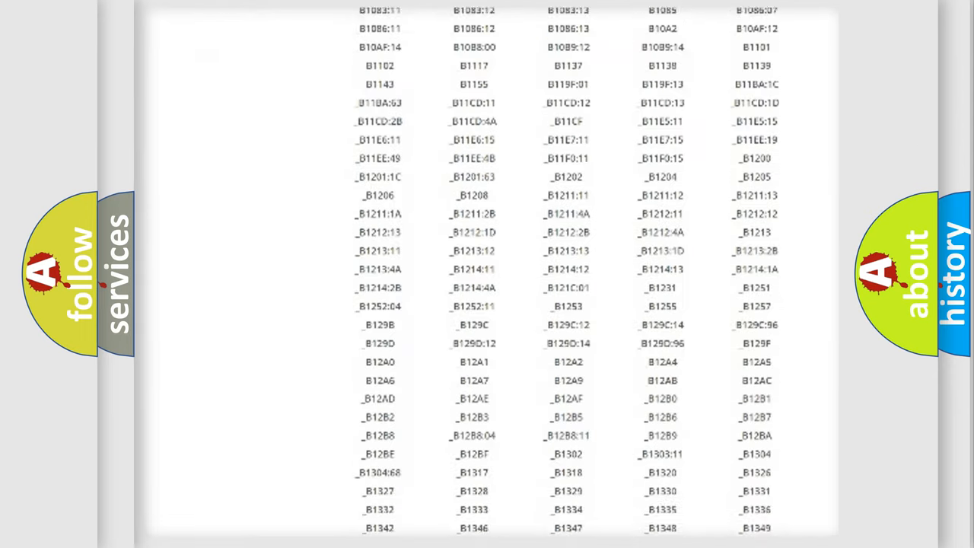
pyautogui.scroll(-3)
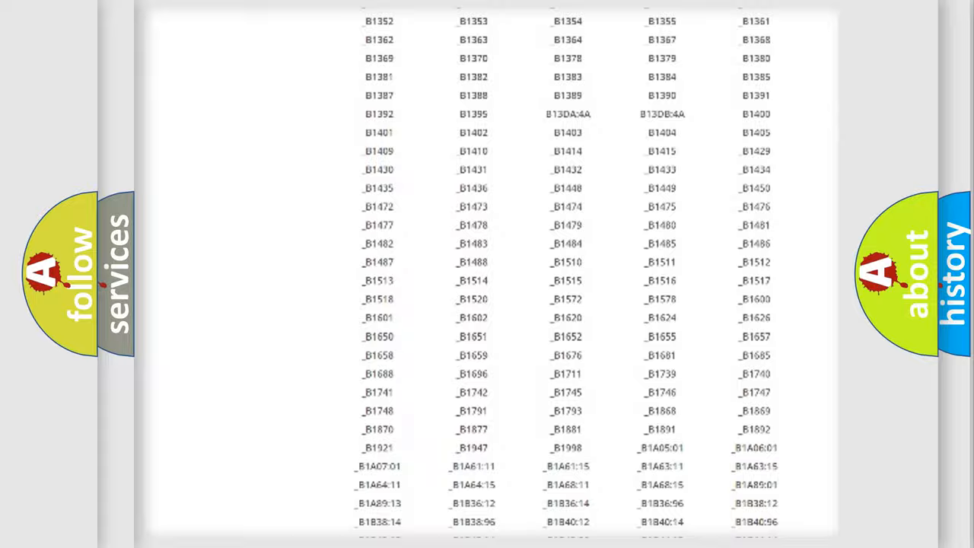